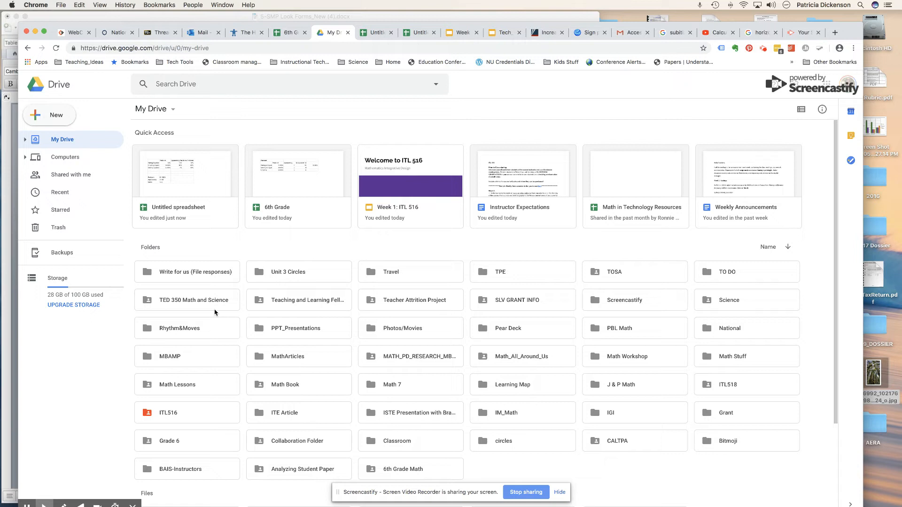
mouse_move(213, 314)
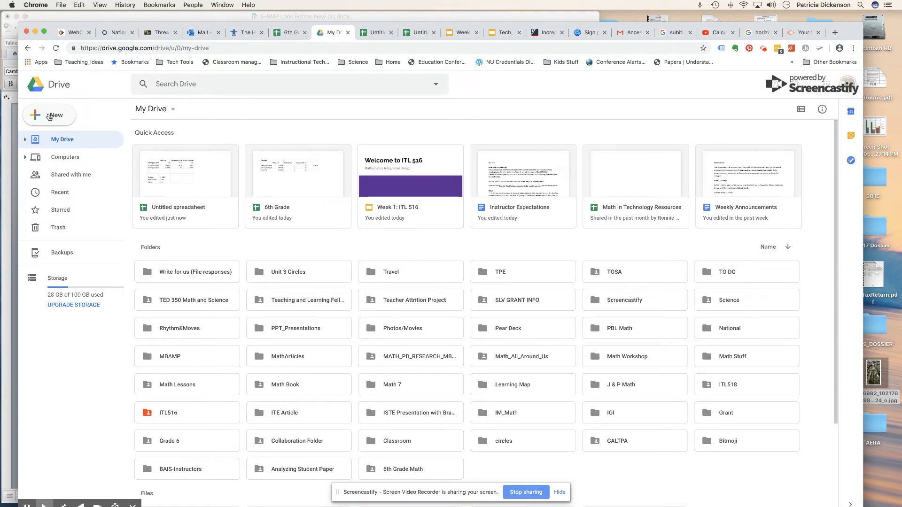
Step: Create a new blank Google Sheets spreadsheet from Drive's New menu
click(50, 114)
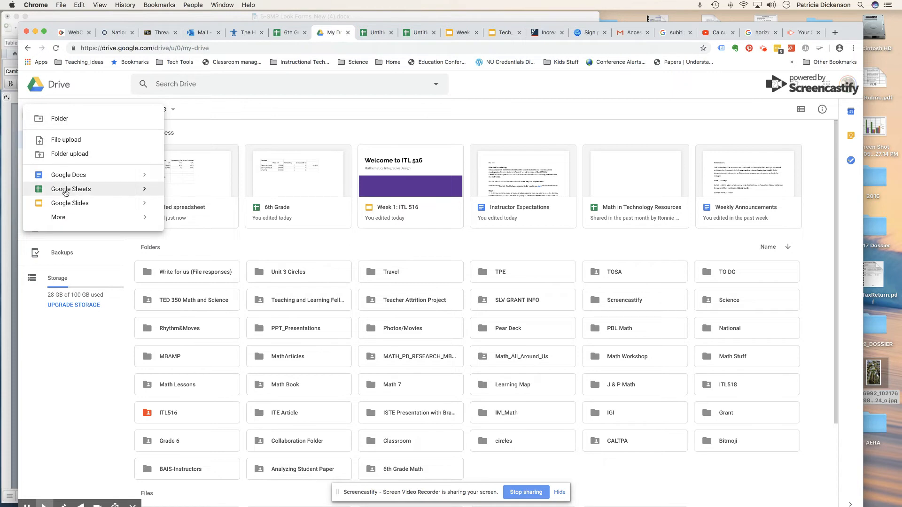
click(70, 189)
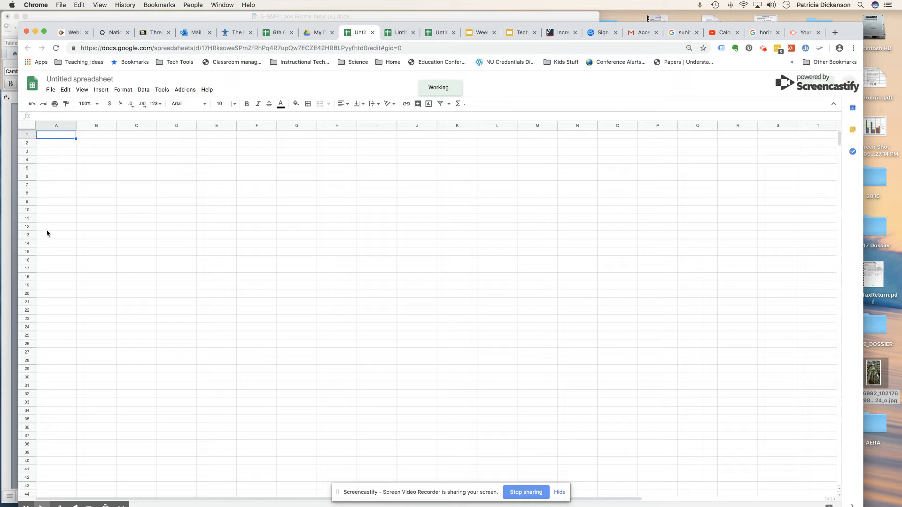
Step: Enter the grading scale in A13:B15: Proficient 80-100, Approaching 79-65, Below 64-0
scroll(right, 3)
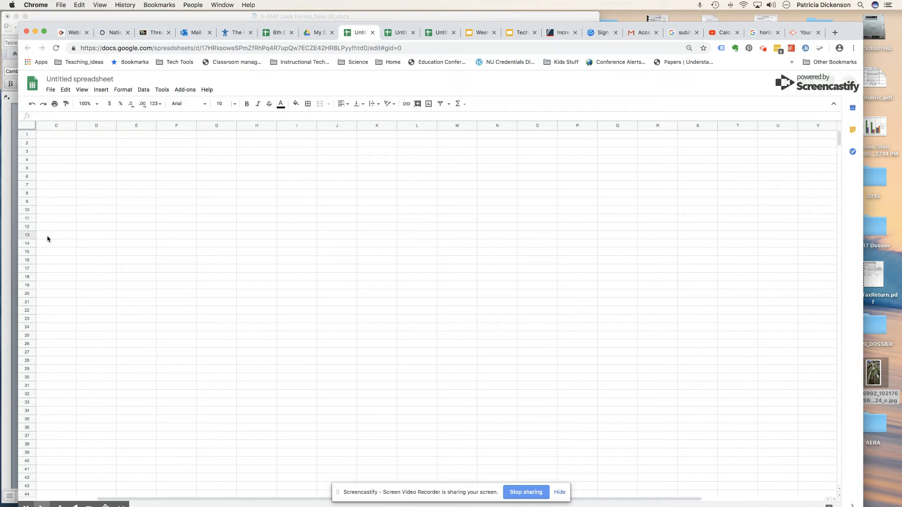
text(Profici)
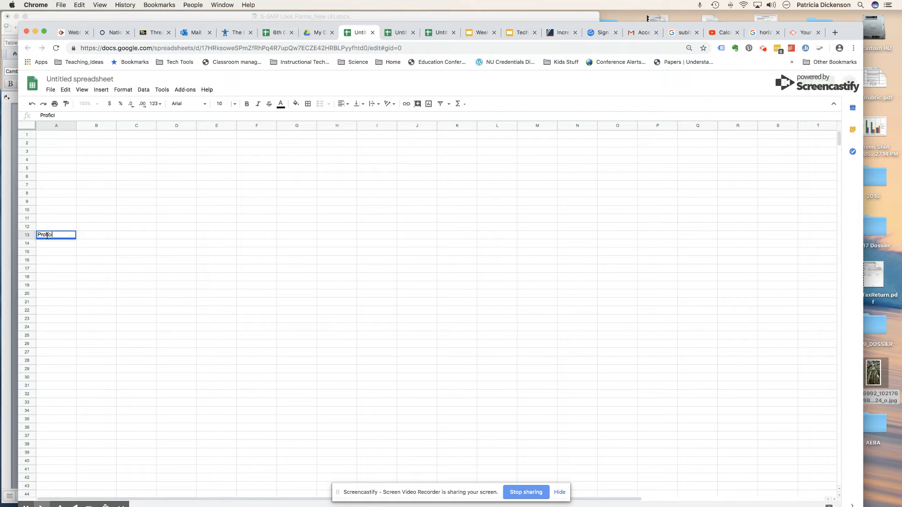
text(ent)
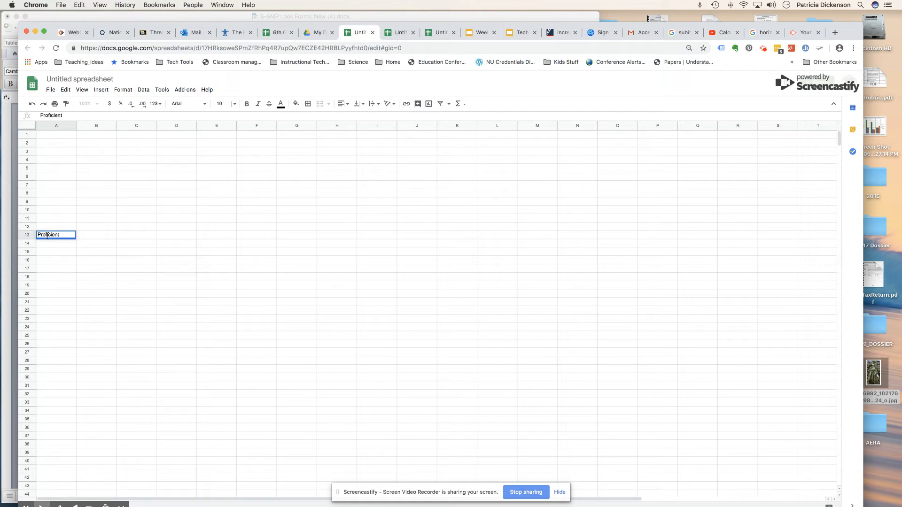
text(80-100)
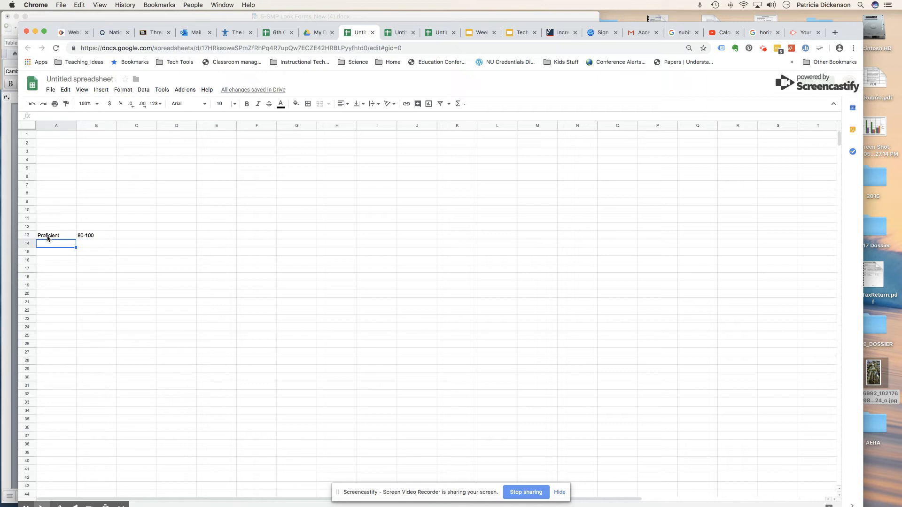
text(Approach)
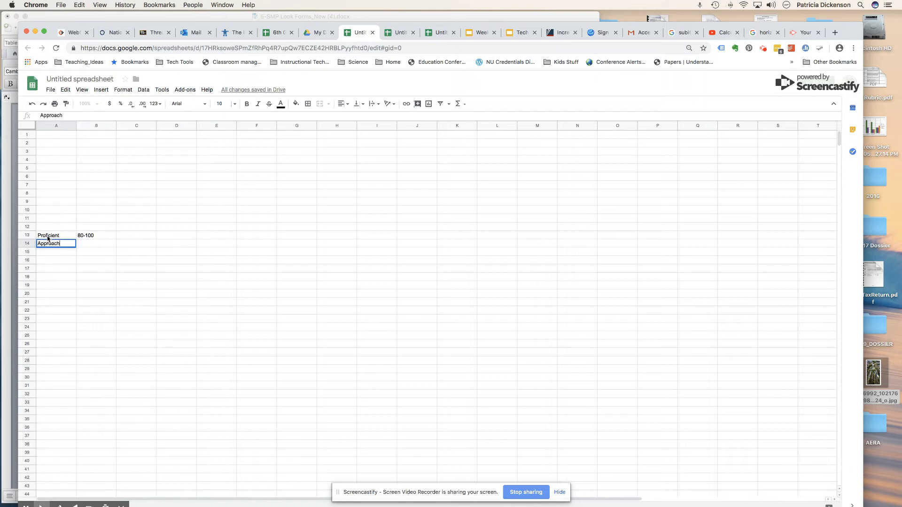
text(ing)
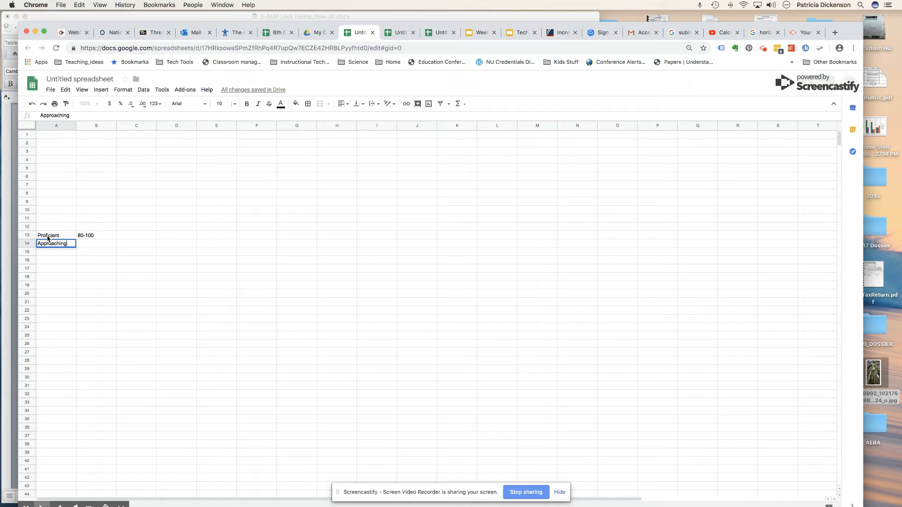
text(7)
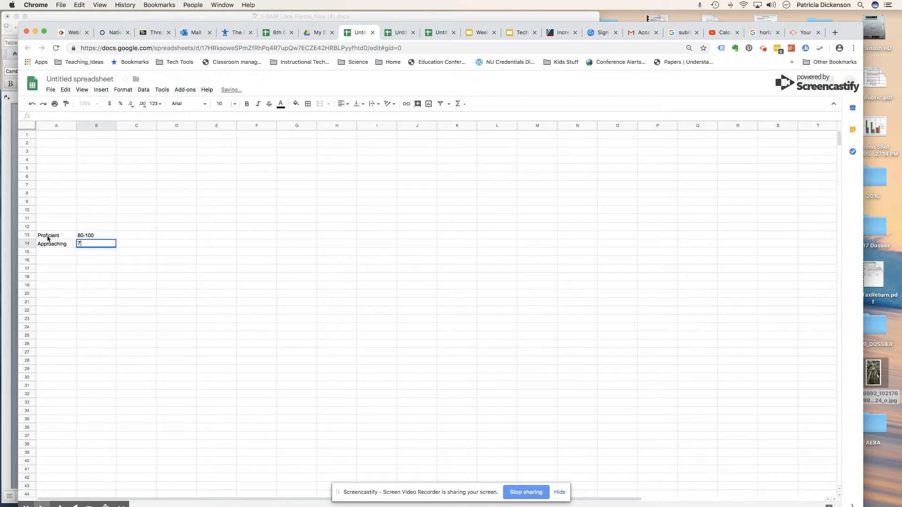
text(9-65)
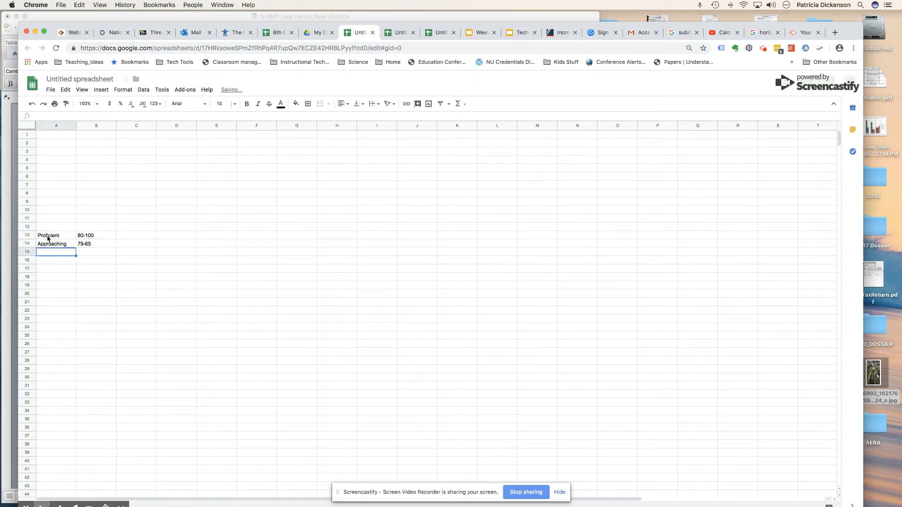
text(Below)
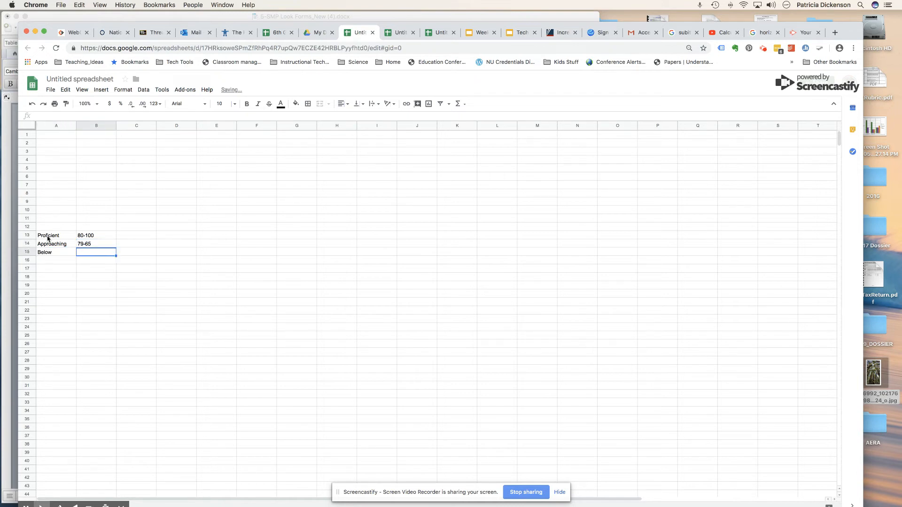
text(64-)
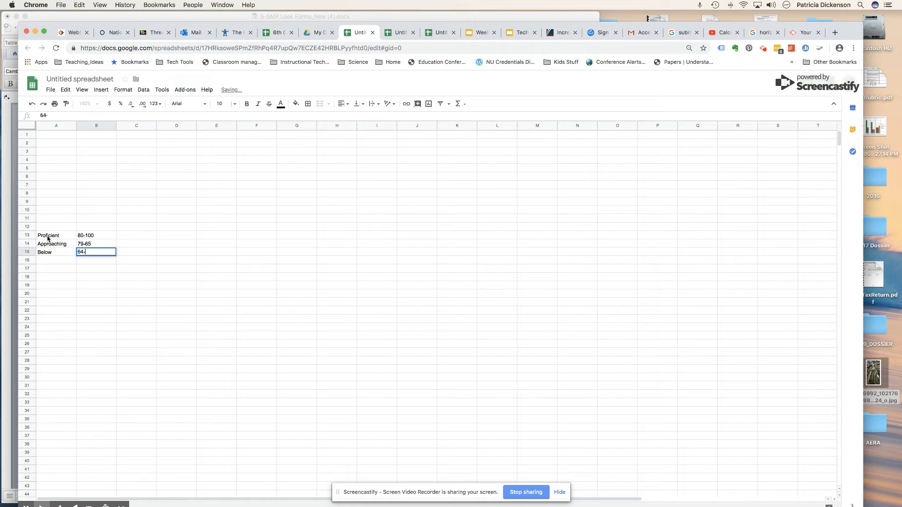
text(0)
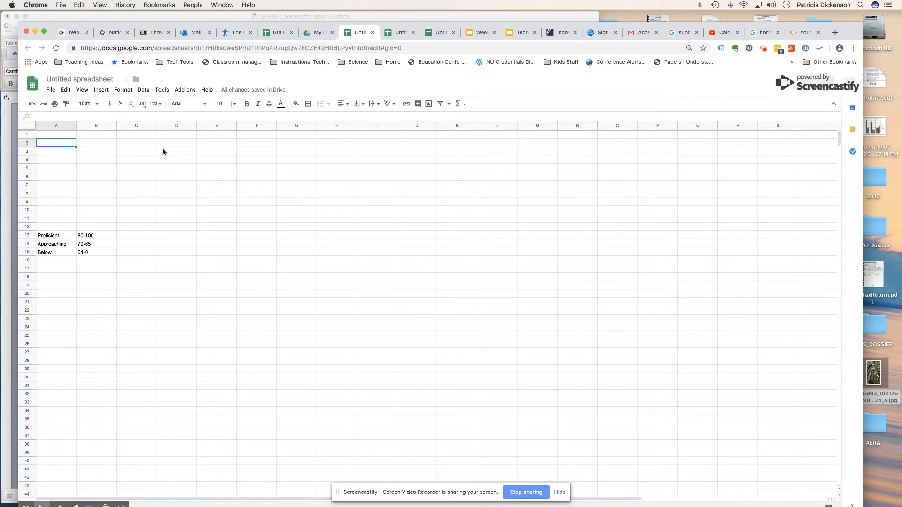
mouse_move(169, 153)
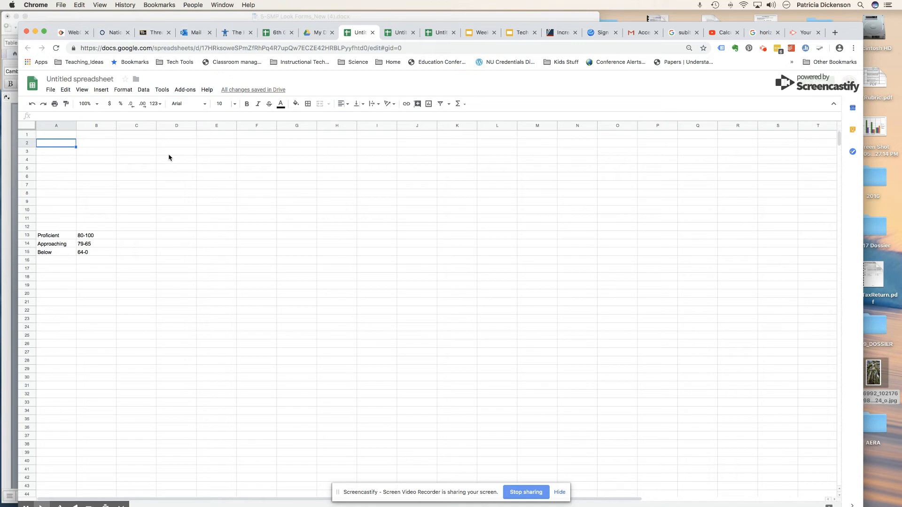
mouse_move(87, 246)
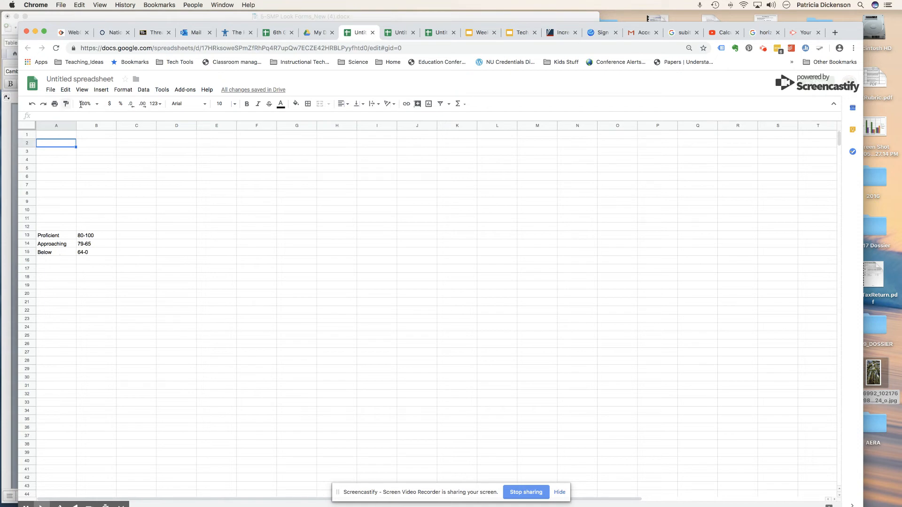
click(80, 79)
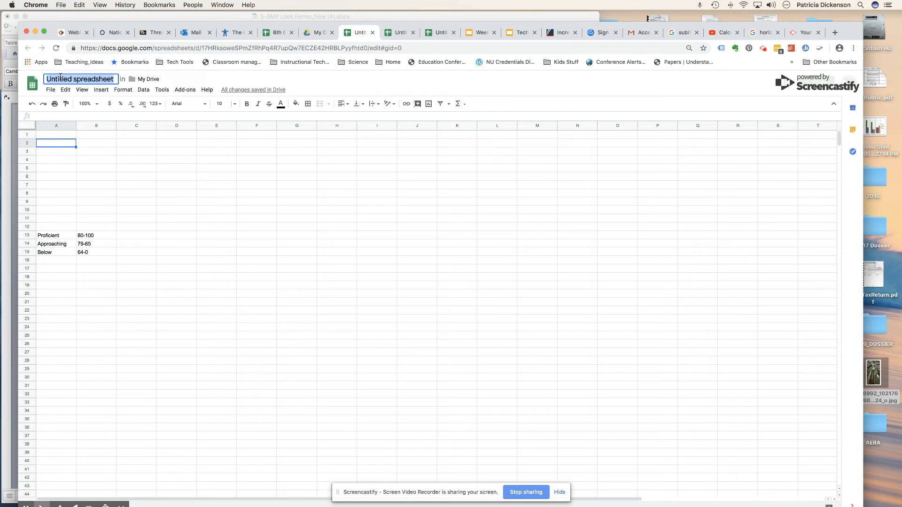
Step: Rename the spreadsheet from Untitled to '6th Grade Math', fixing a stray letter
text(6th Gradem)
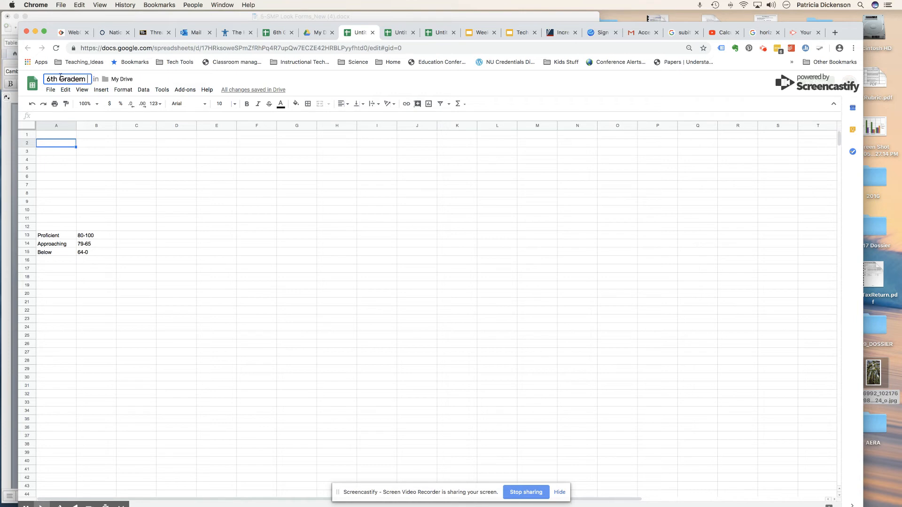
key(Backspace)
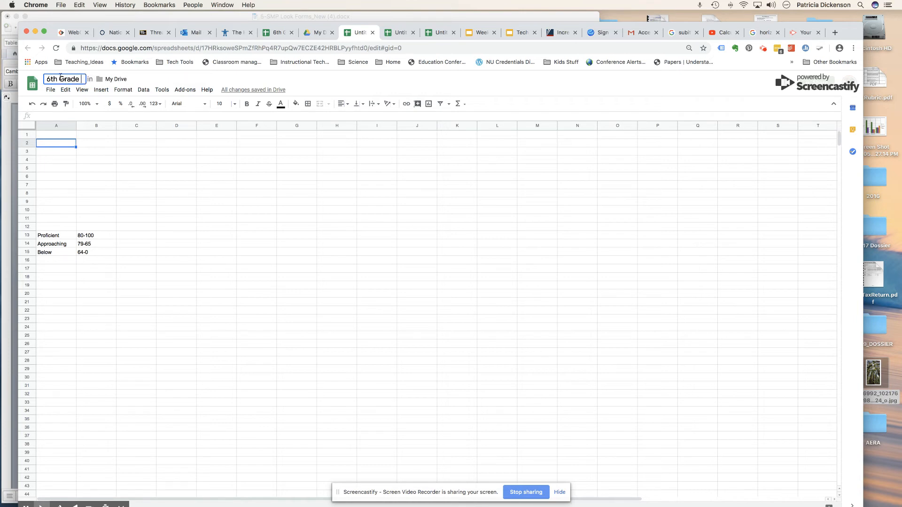
text(Math)
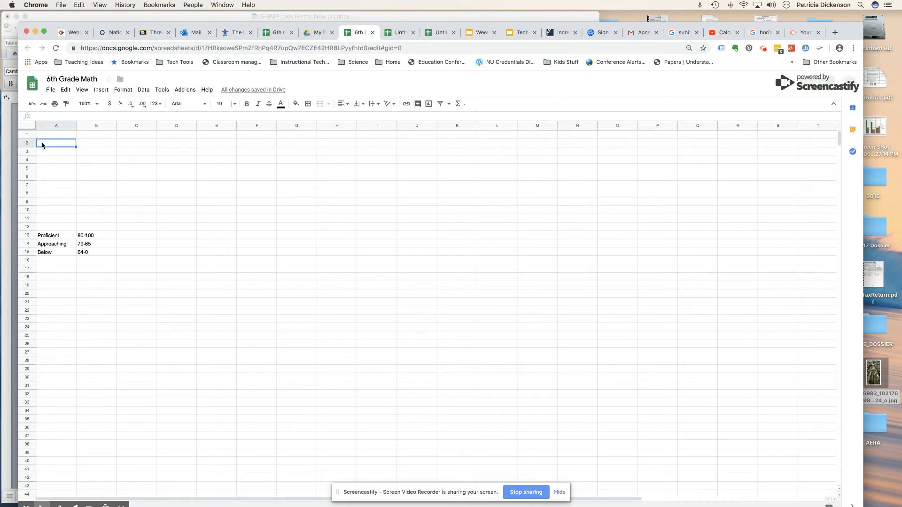
Step: List the standards Writing Equation, Graphing Equation and Solving in A2:A4, then select B1
text(Wri)
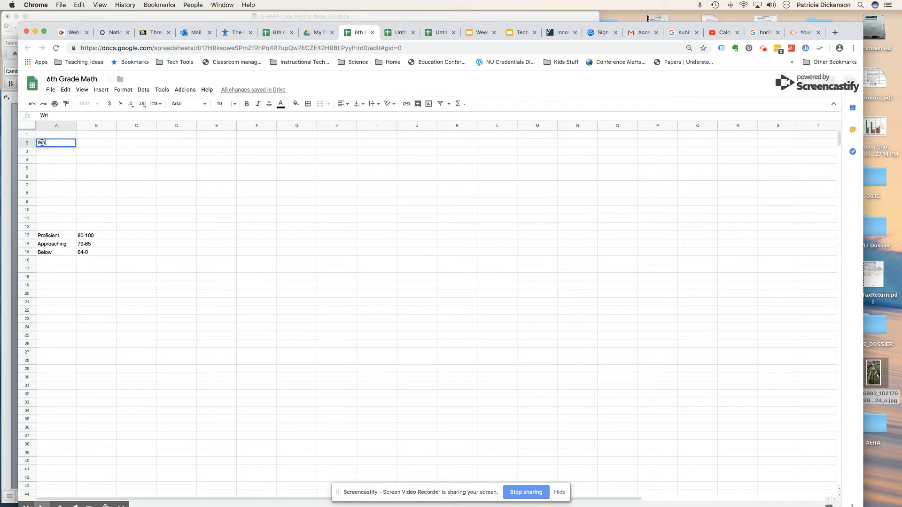
text(Writing Equation)
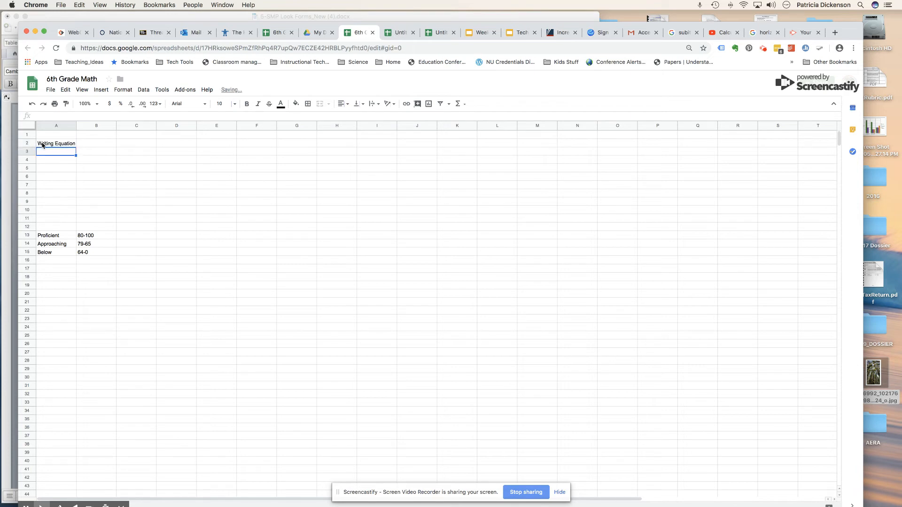
text(Graphing Equation)
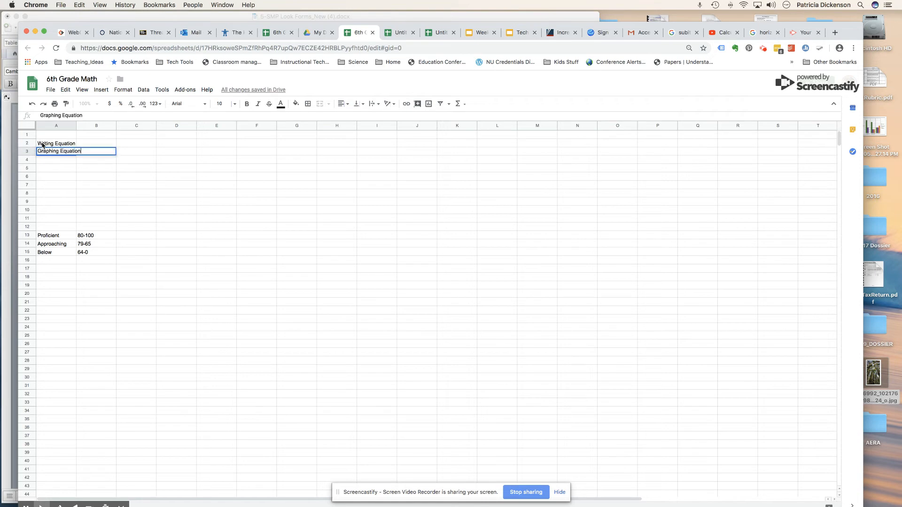
text(Sovl)
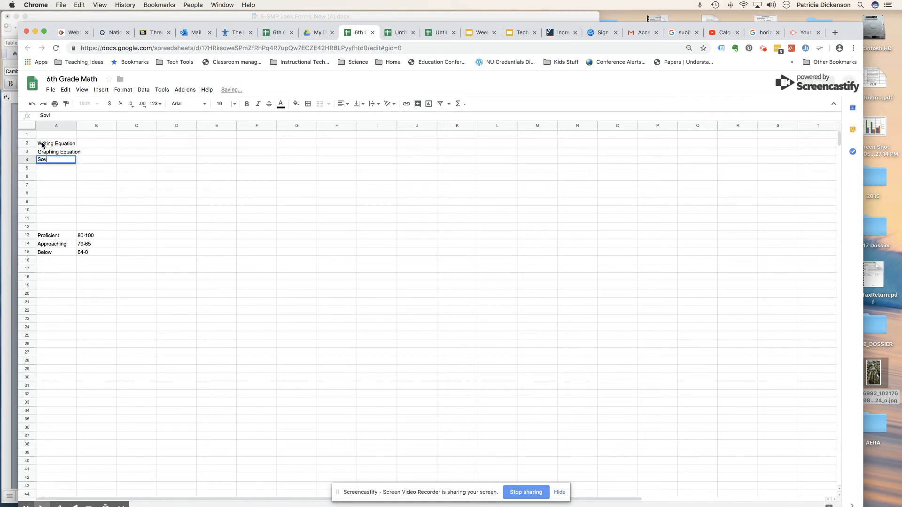
text(Solving)
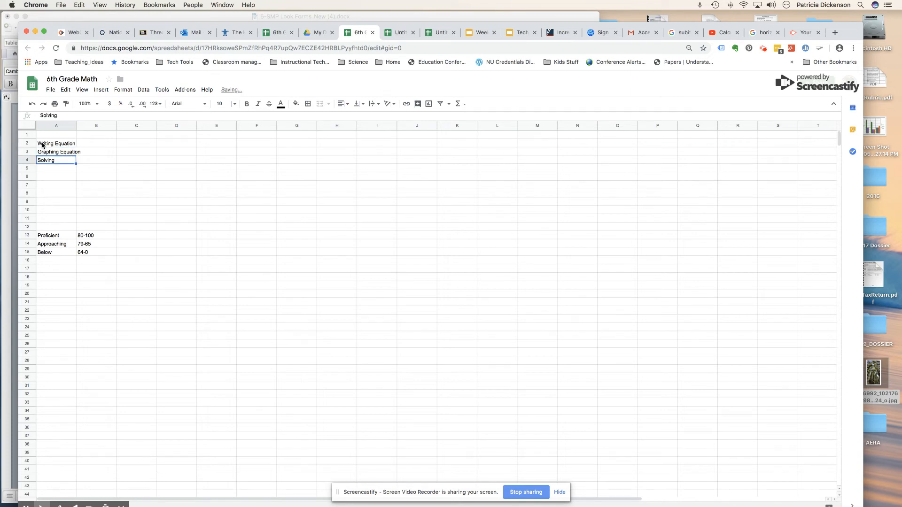
click(55, 142)
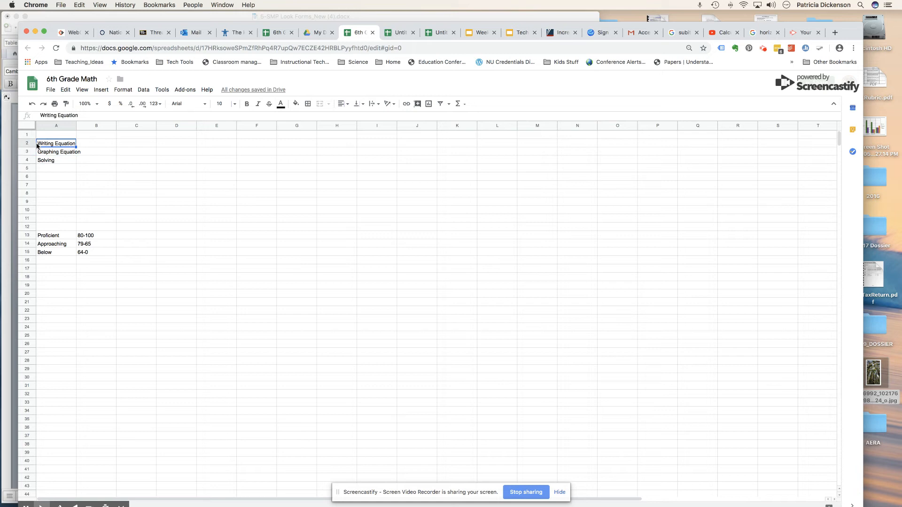
click(96, 134)
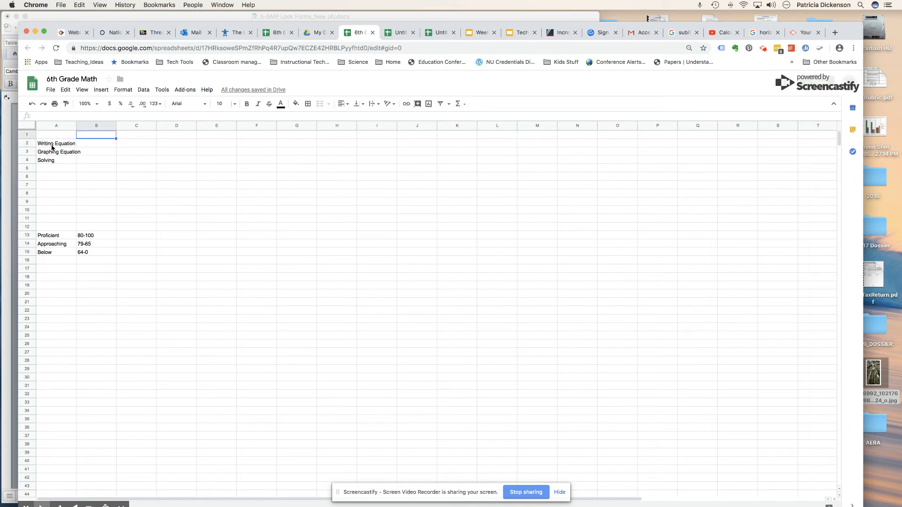
Step: Enter the headings Proficient, Approaching and Below across B1:D1
text(Proficient)
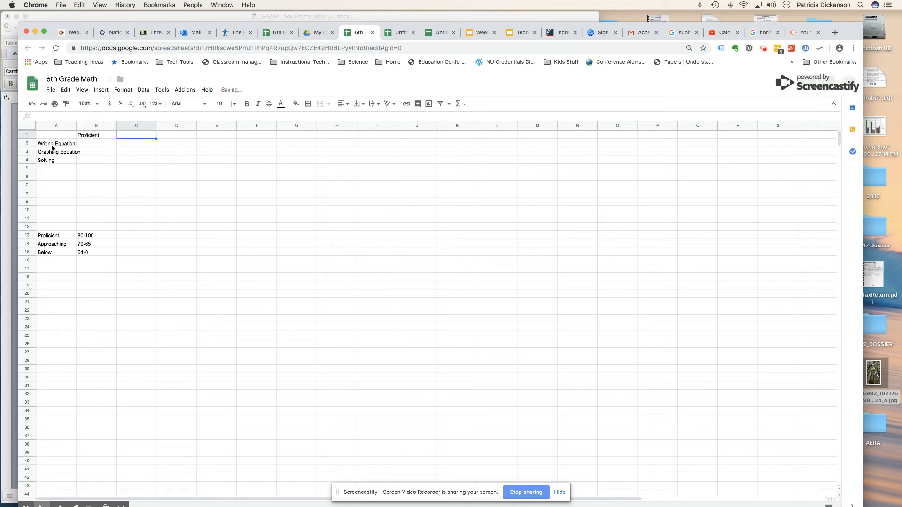
text(App)
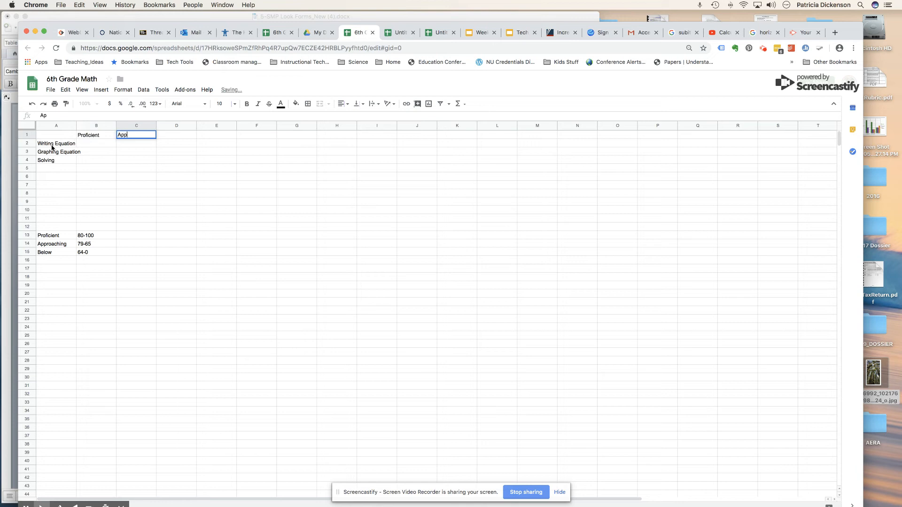
text(Below)
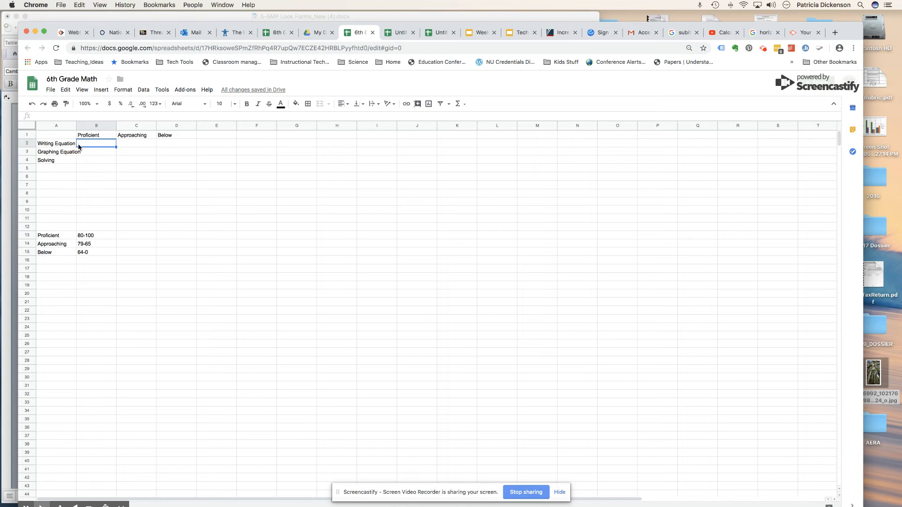
Step: Fill the Writing Equation row with 70%, 20% and 10%, formatted as percentages
text(.7)
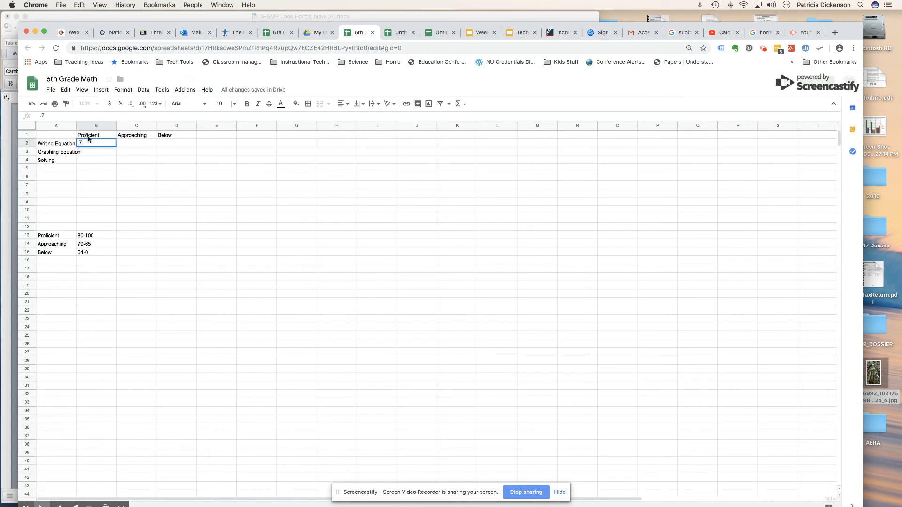
click(121, 105)
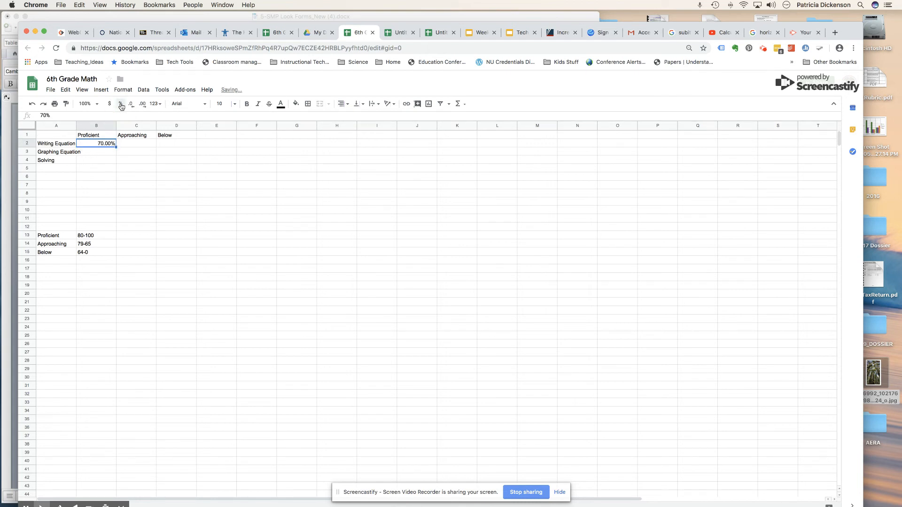
mouse_move(120, 104)
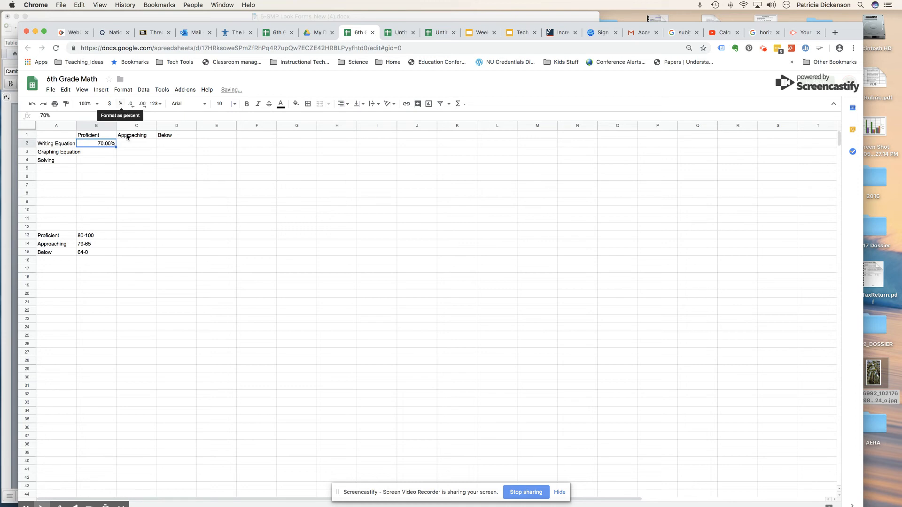
click(136, 143)
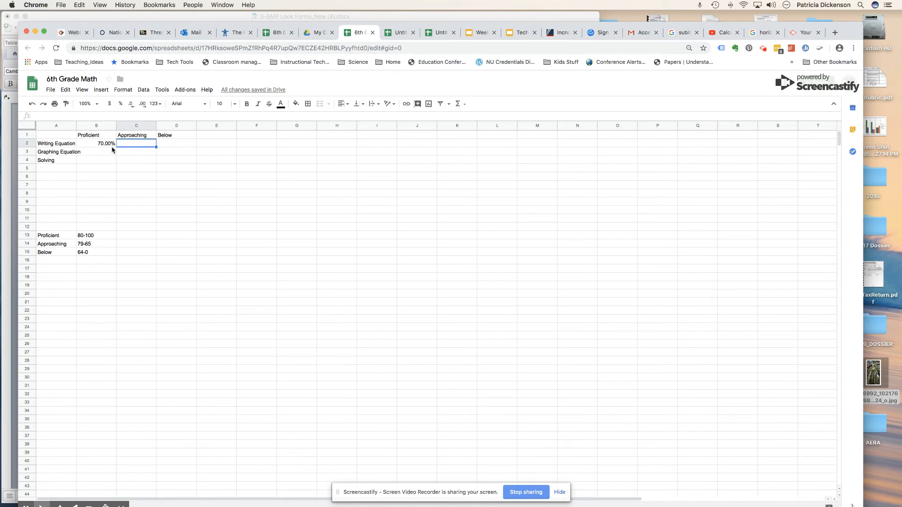
text(.2)
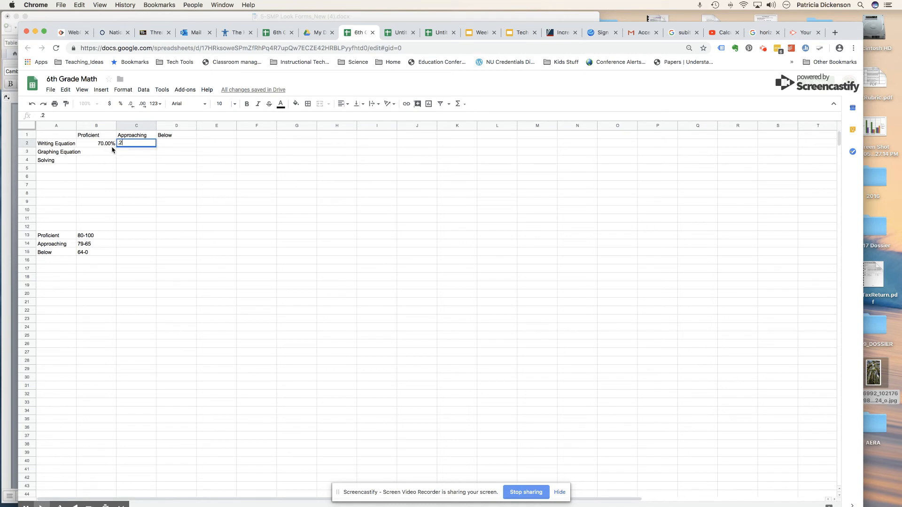
key(Tab)
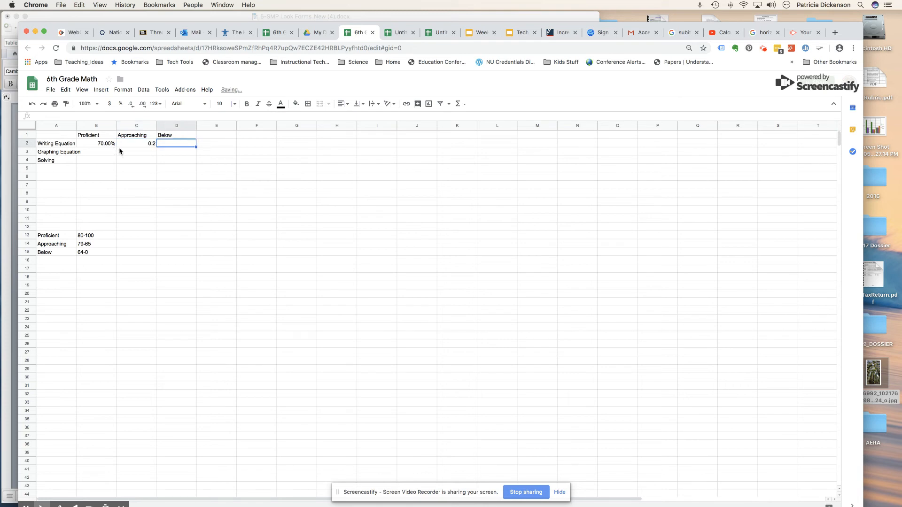
click(136, 142)
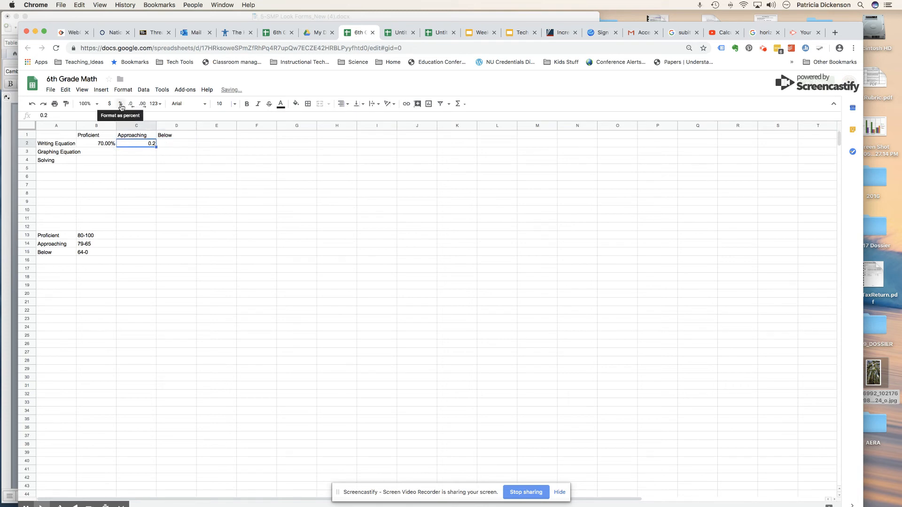
click(119, 103)
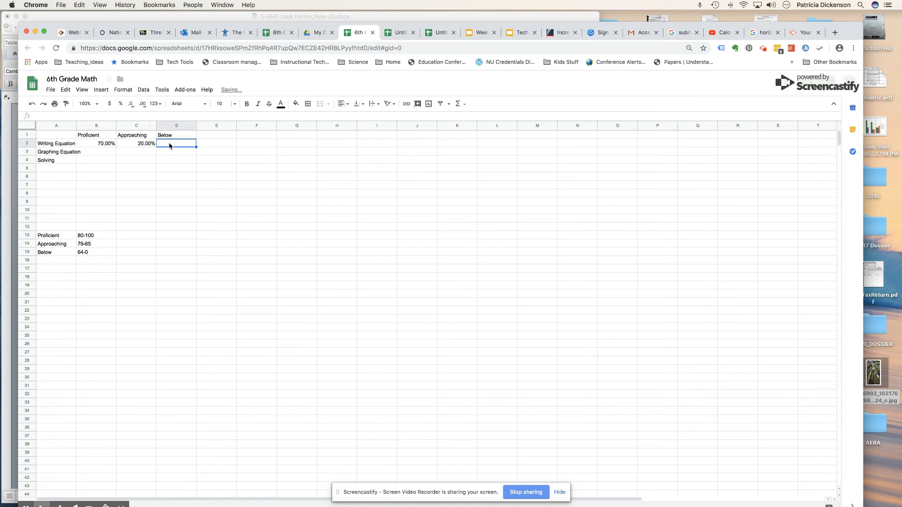
text(10.00%)
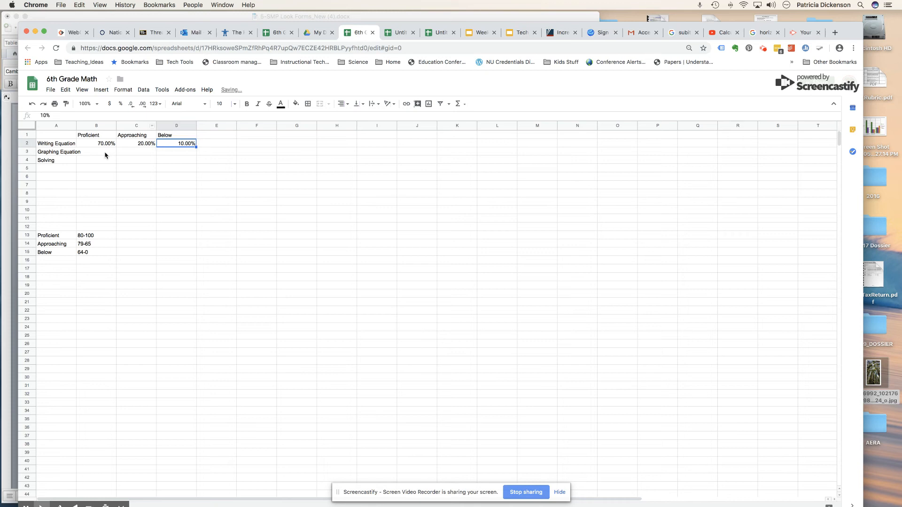
Step: Fill the Graphing Equation row with 40%, 12% and 48% as percentages, then move to B4
click(96, 151)
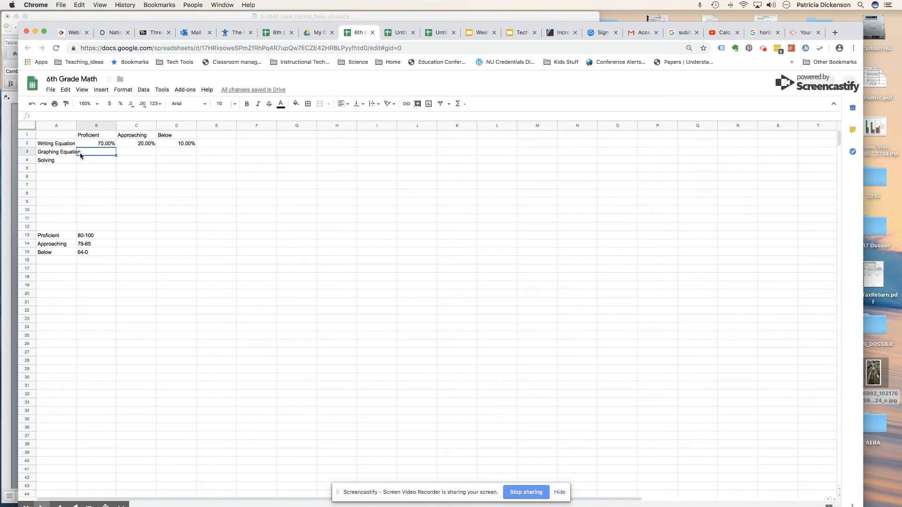
text(40)
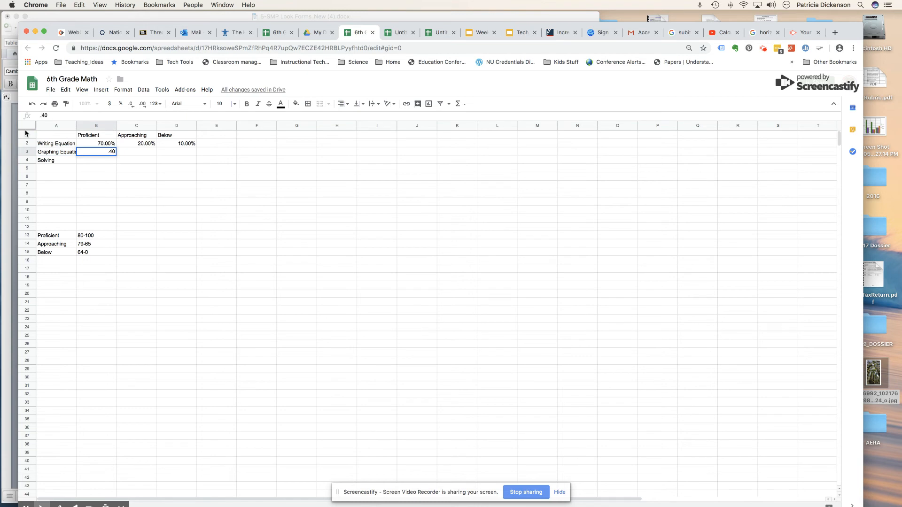
click(119, 104)
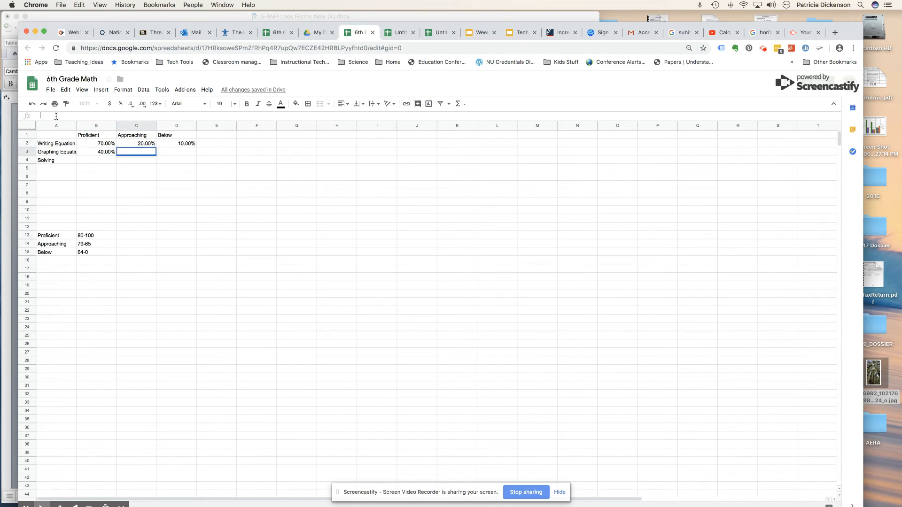
text(.12)
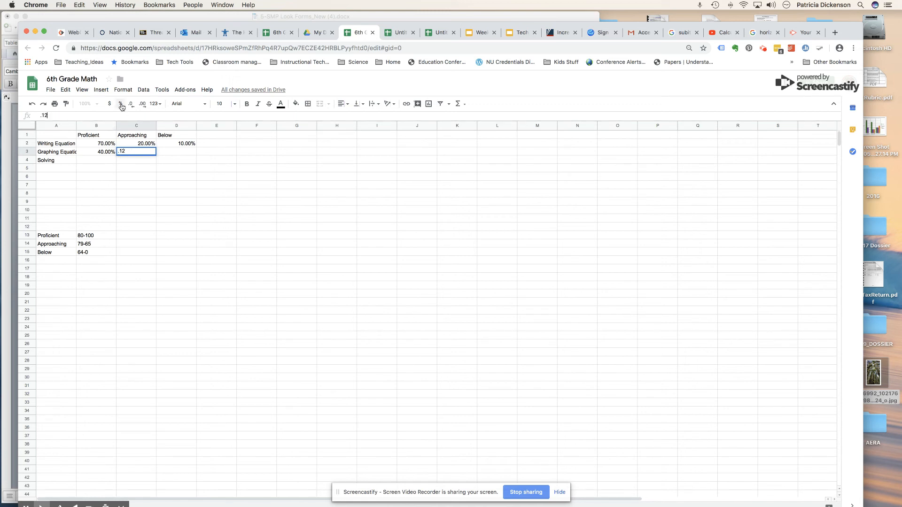
click(121, 105)
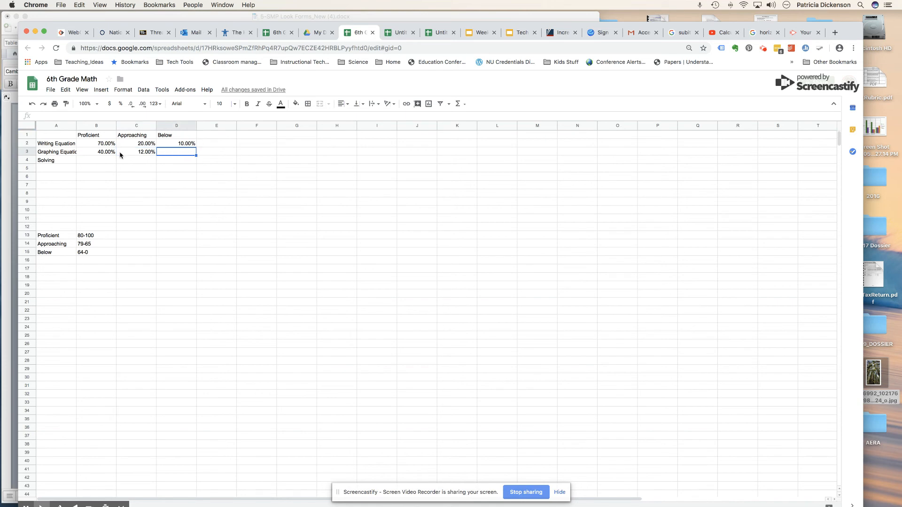
text(.48)
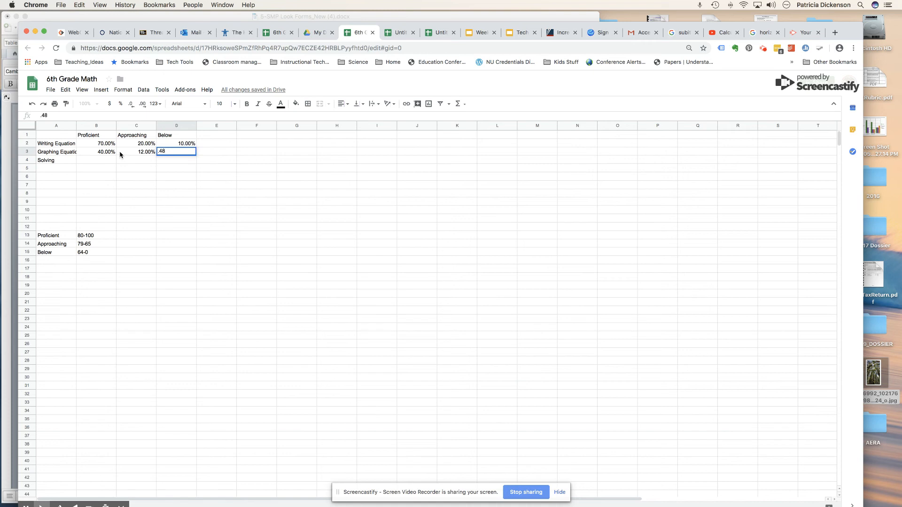
key(Enter)
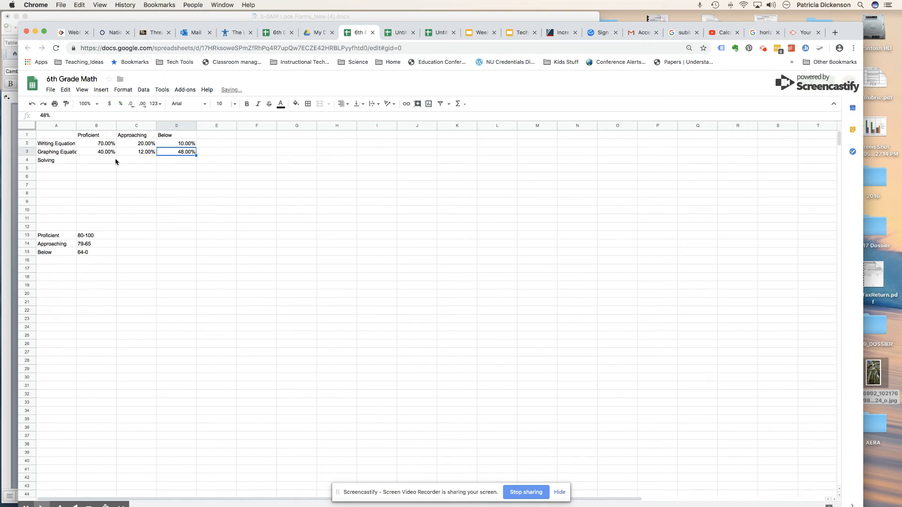
click(95, 160)
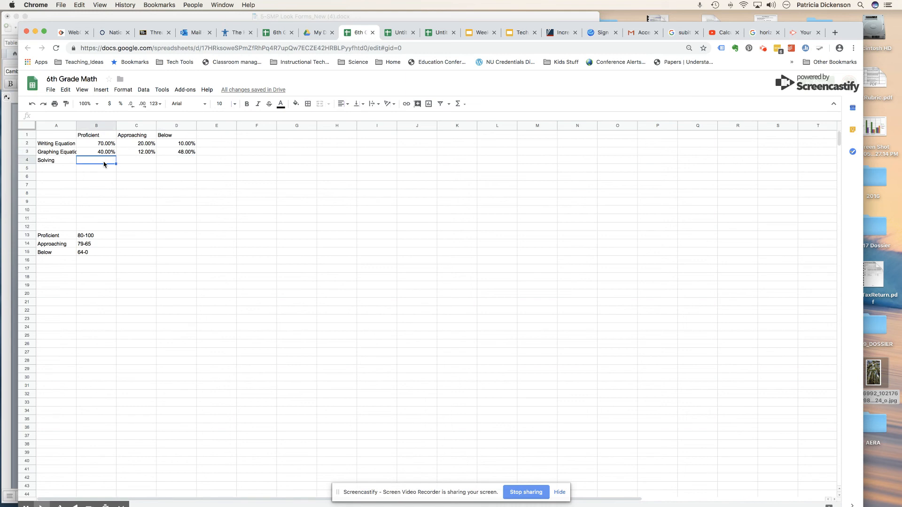
Step: Fill the Solving row with 50%, 25% and 25% as percentages
text(.5)
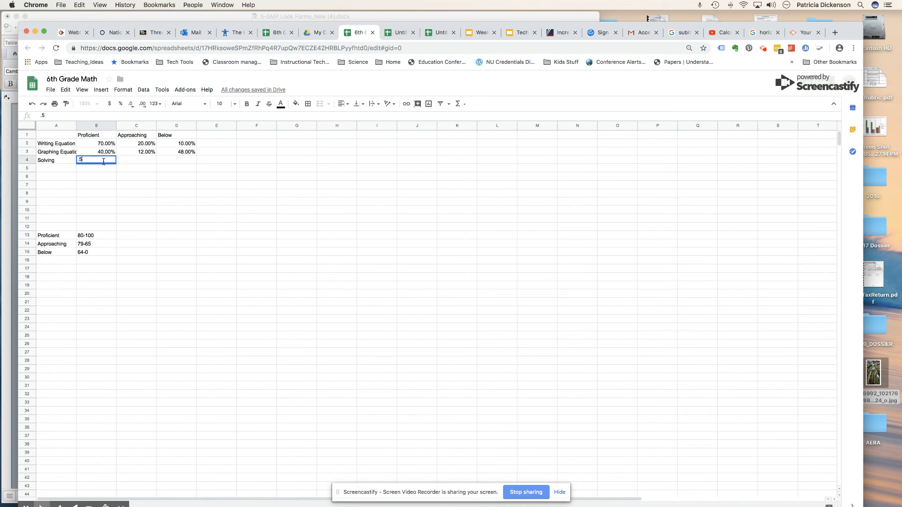
key(Enter)
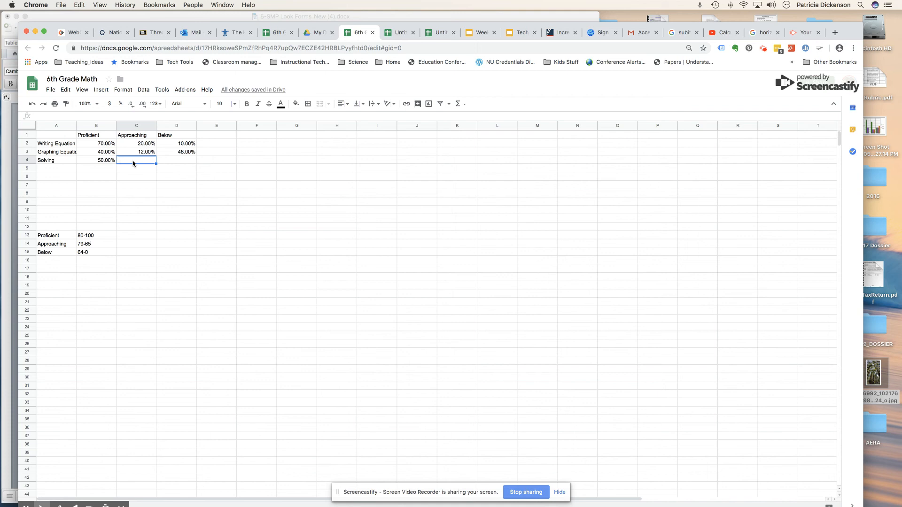
text(.25)
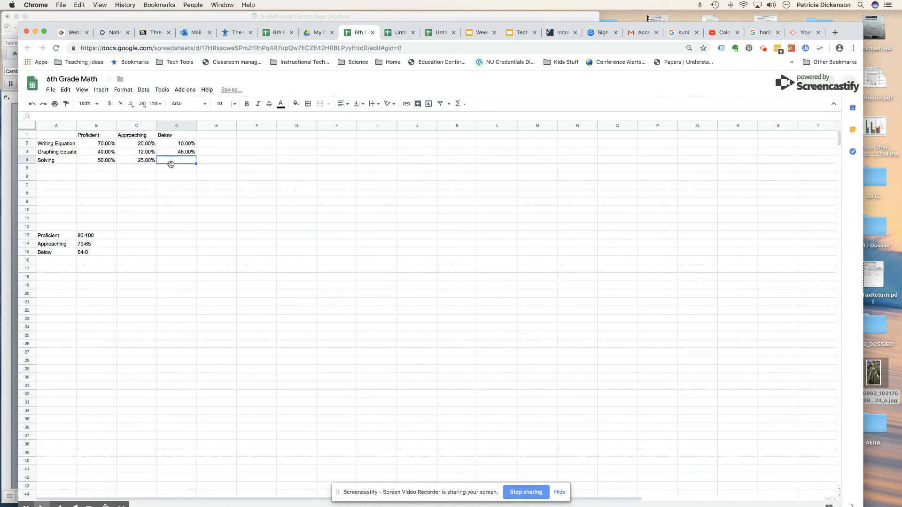
mouse_move(169, 166)
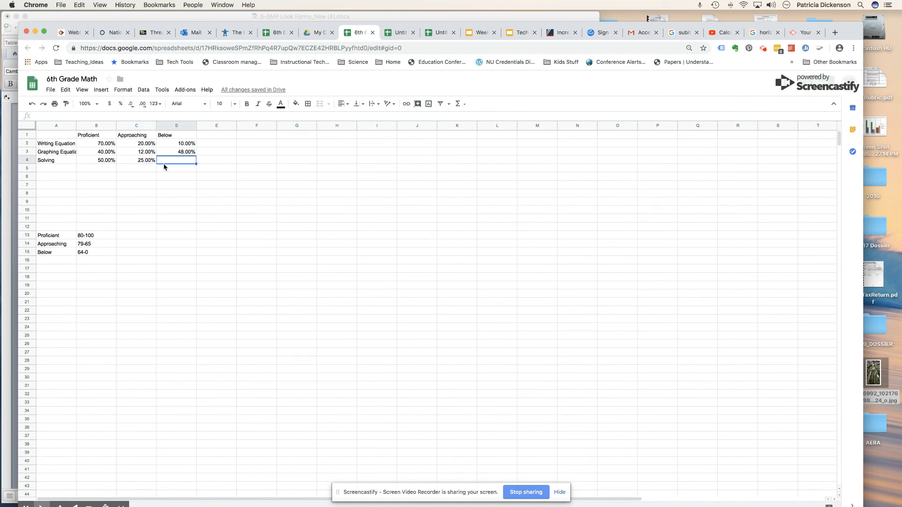
text(.25)
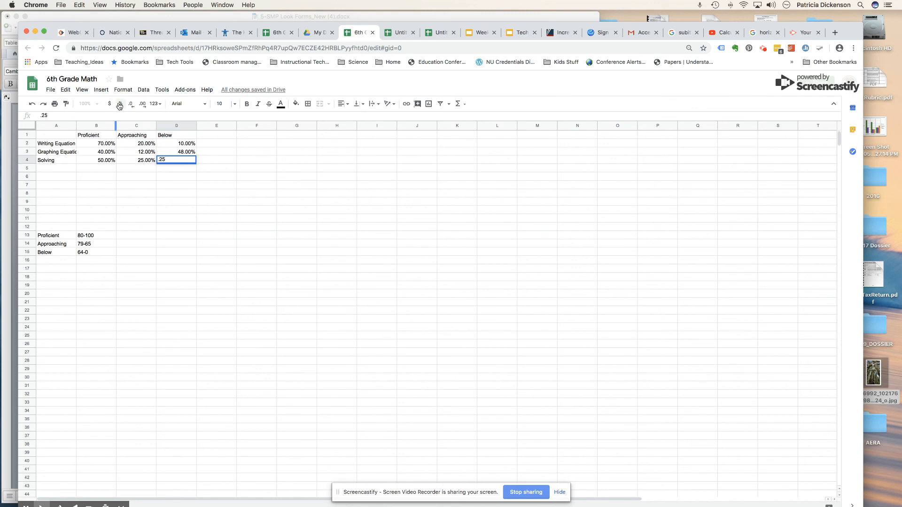
click(119, 103)
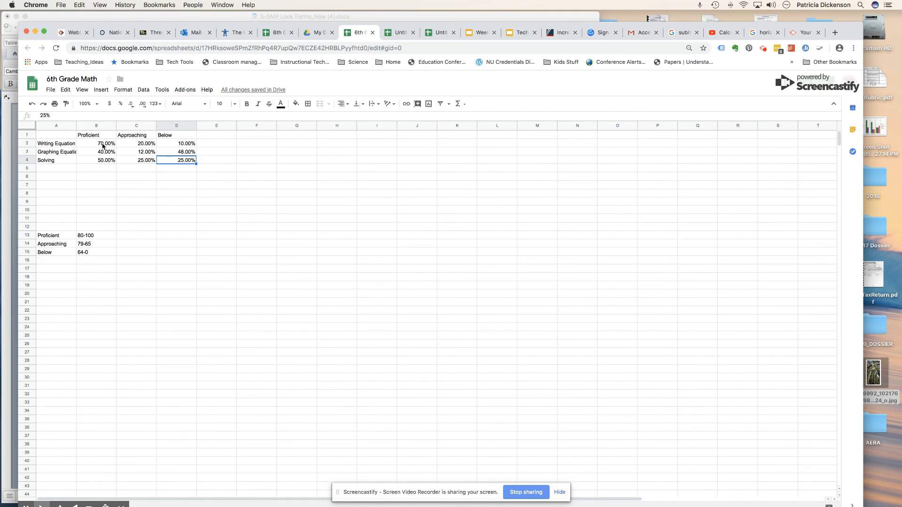
mouse_move(119, 152)
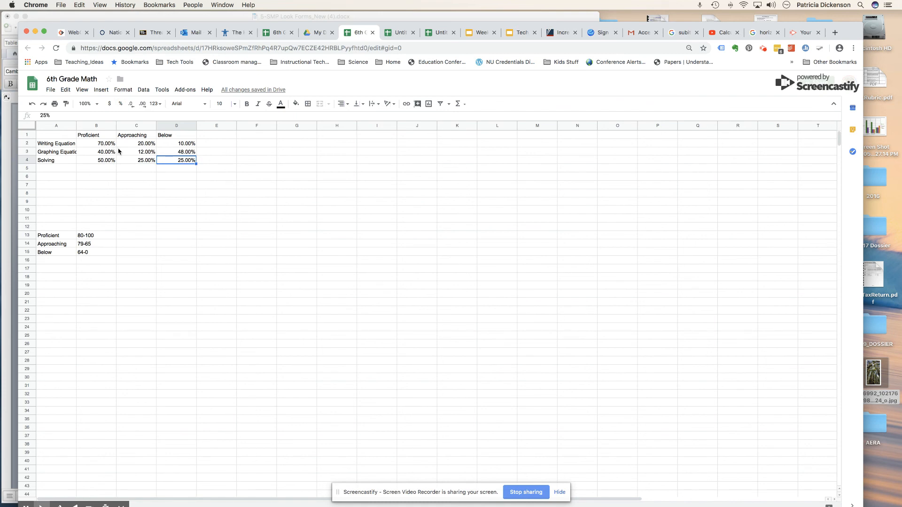
mouse_move(106, 154)
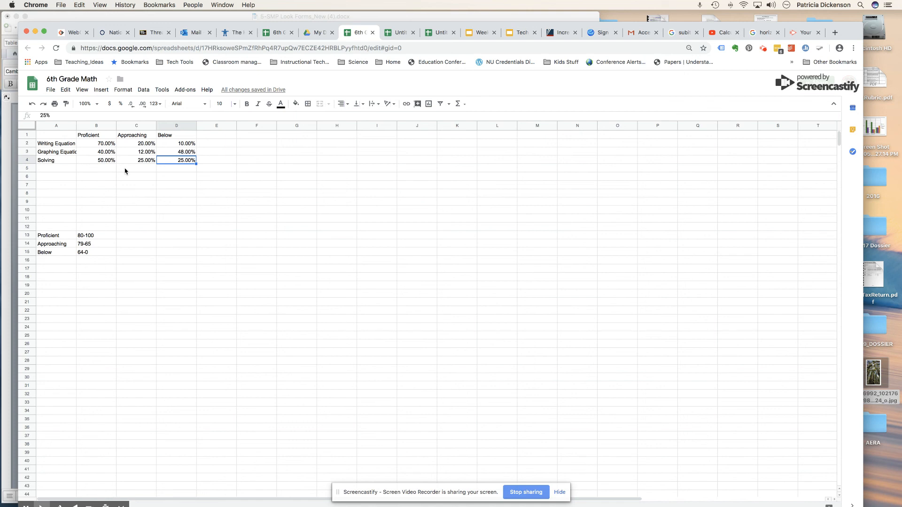
mouse_move(44, 137)
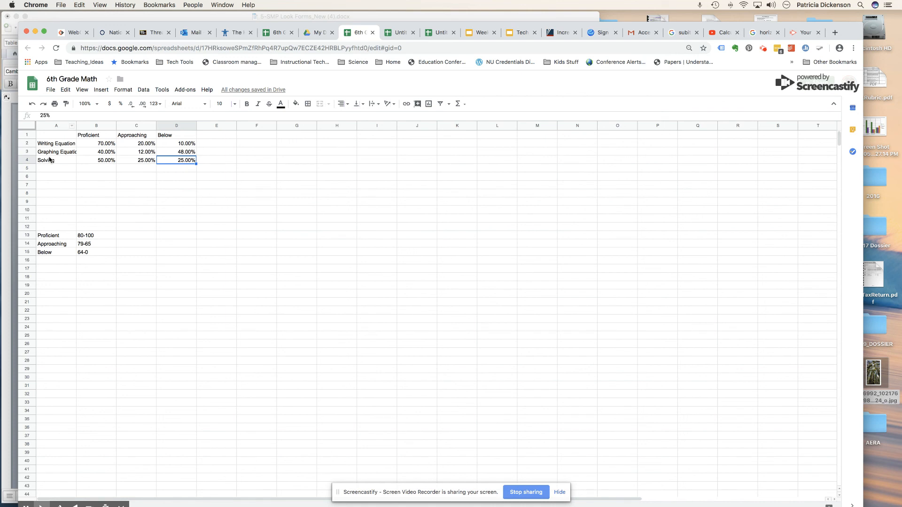
Step: Select the whole data table A1:D4 for charting
click(55, 134)
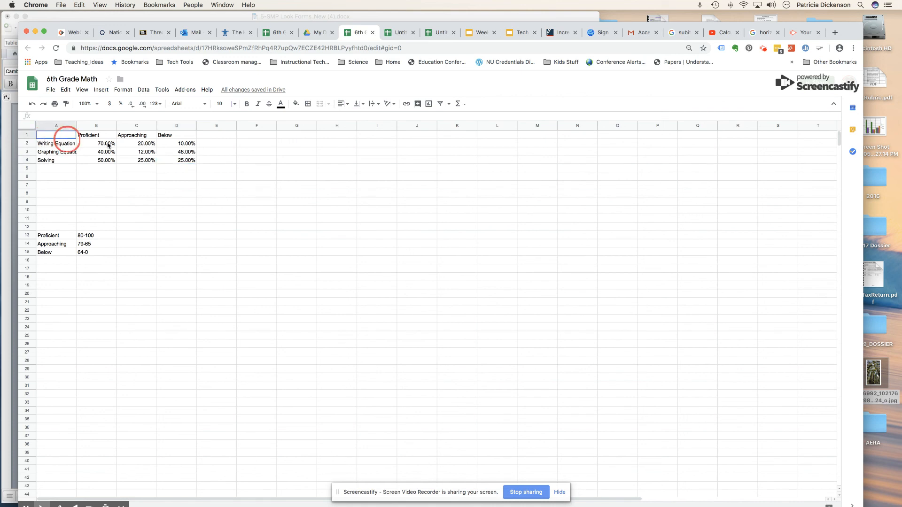
drag(56, 136, 184, 160)
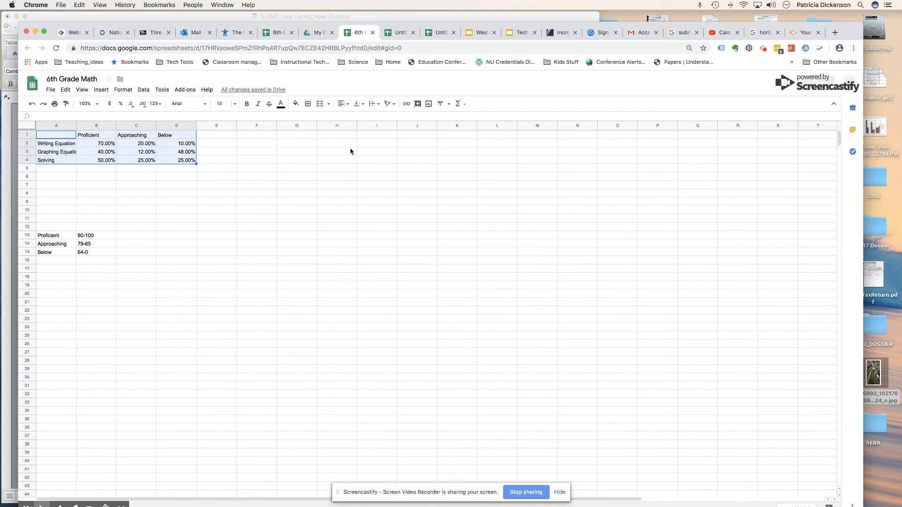
mouse_move(428, 103)
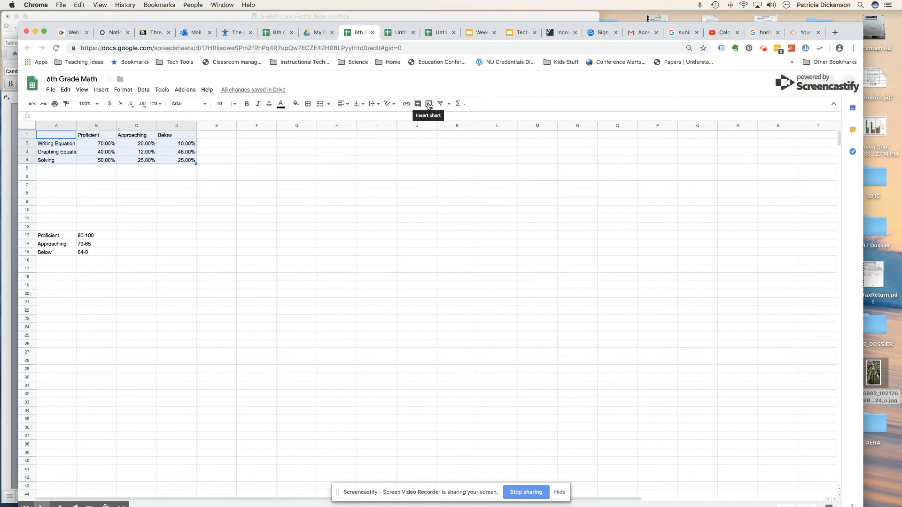
Step: Insert a column chart of the three standards' Proficient, Approaching and Below percentages
click(417, 104)
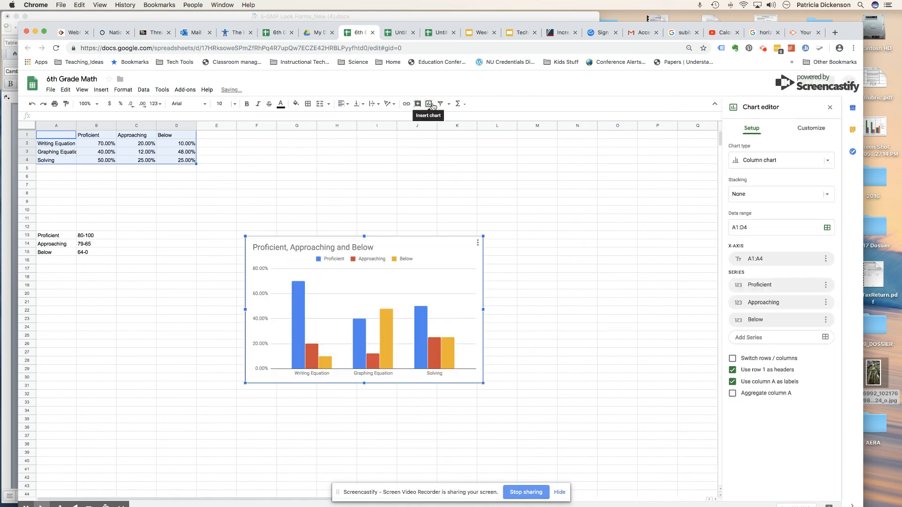
mouse_move(419, 251)
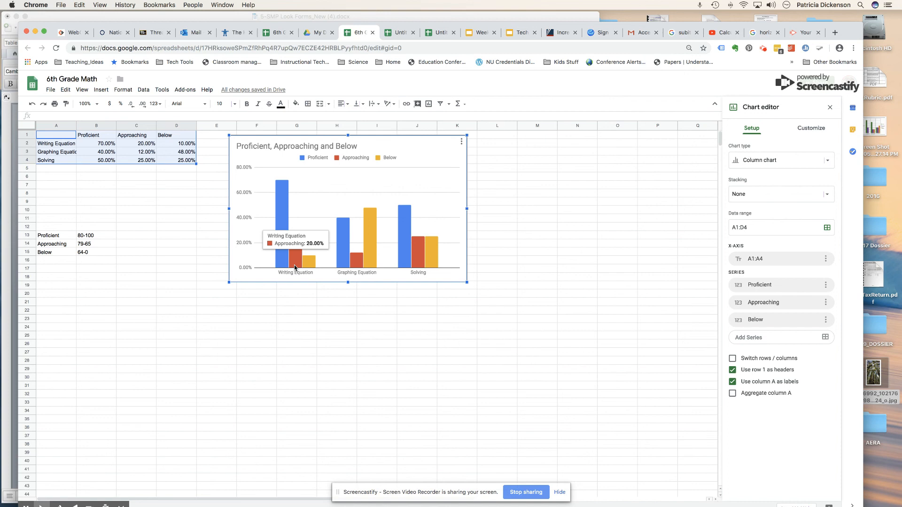
mouse_move(309, 266)
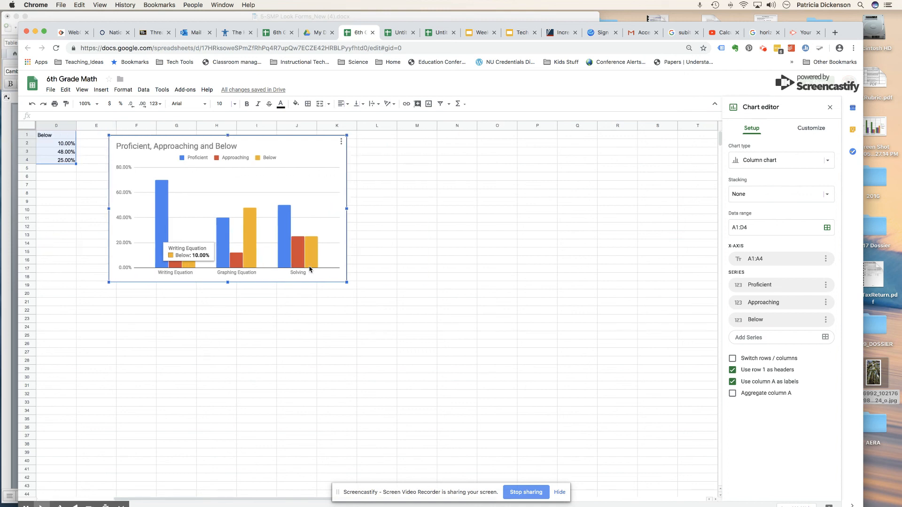
mouse_move(103, 273)
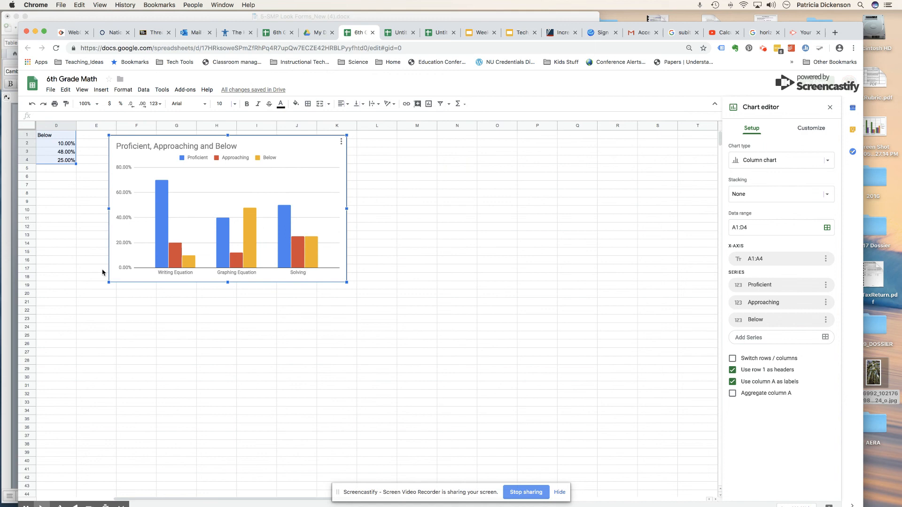
mouse_move(56, 270)
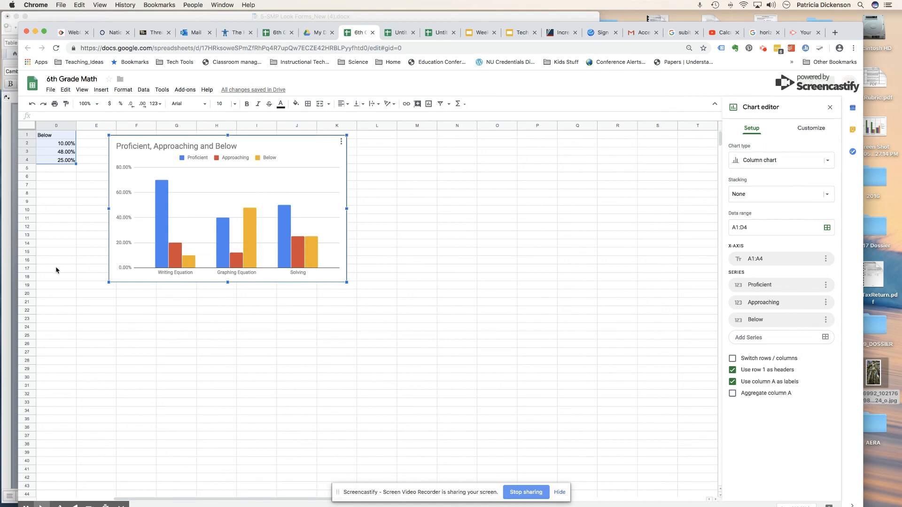
mouse_move(86, 248)
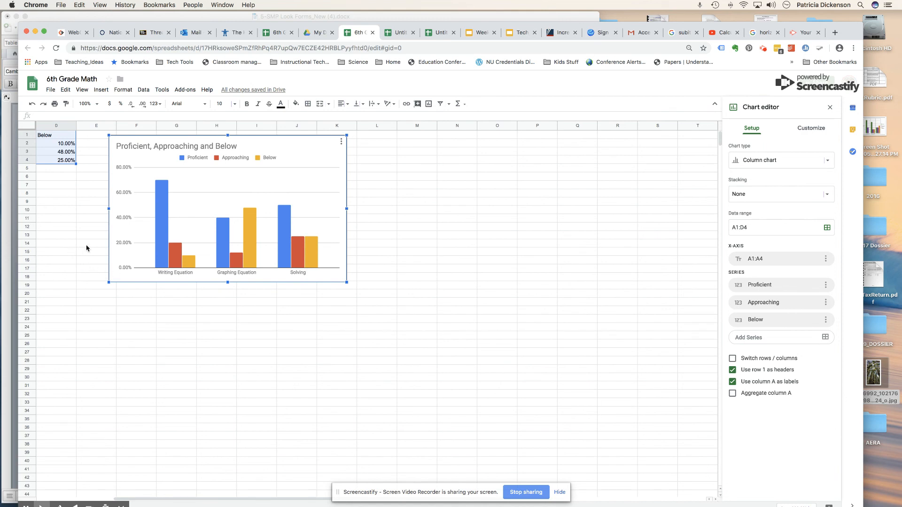
mouse_move(81, 260)
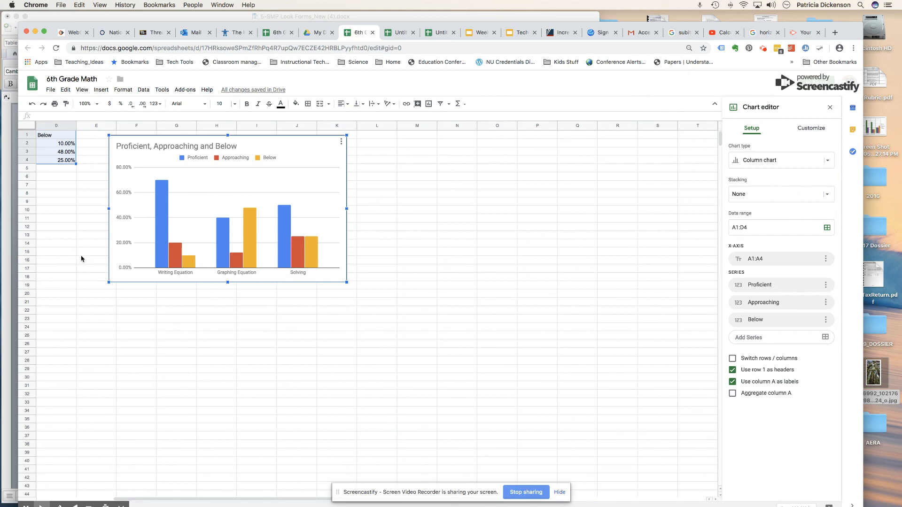